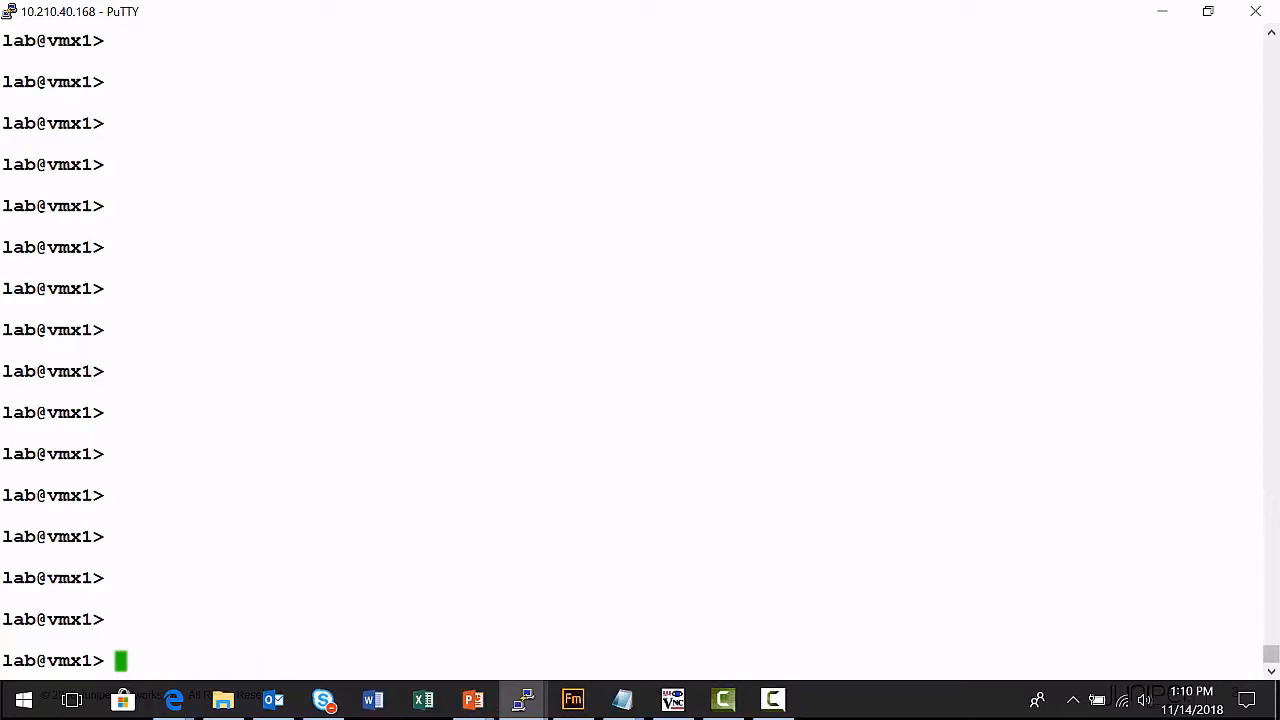
Step: Enter configuration mode under protocols mpls and page through the P2MP paths and interfaces
text(configure)
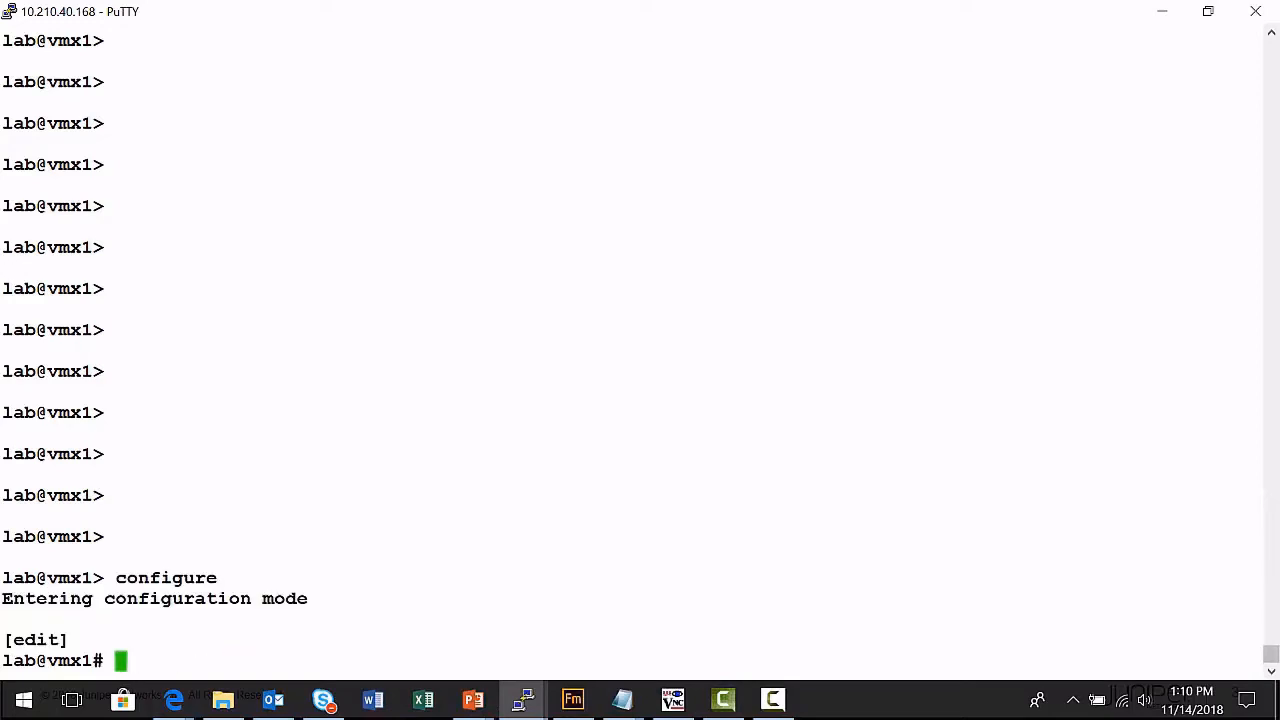
text(edit protocols m)
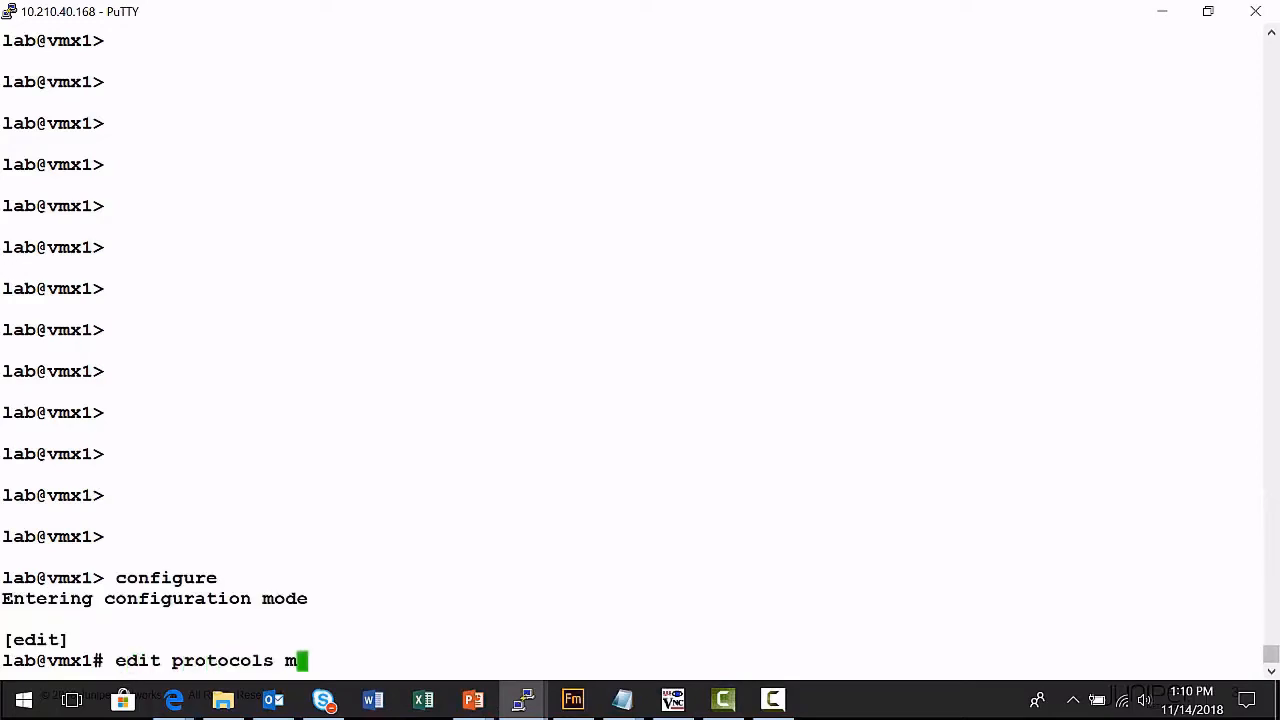
key(Return)
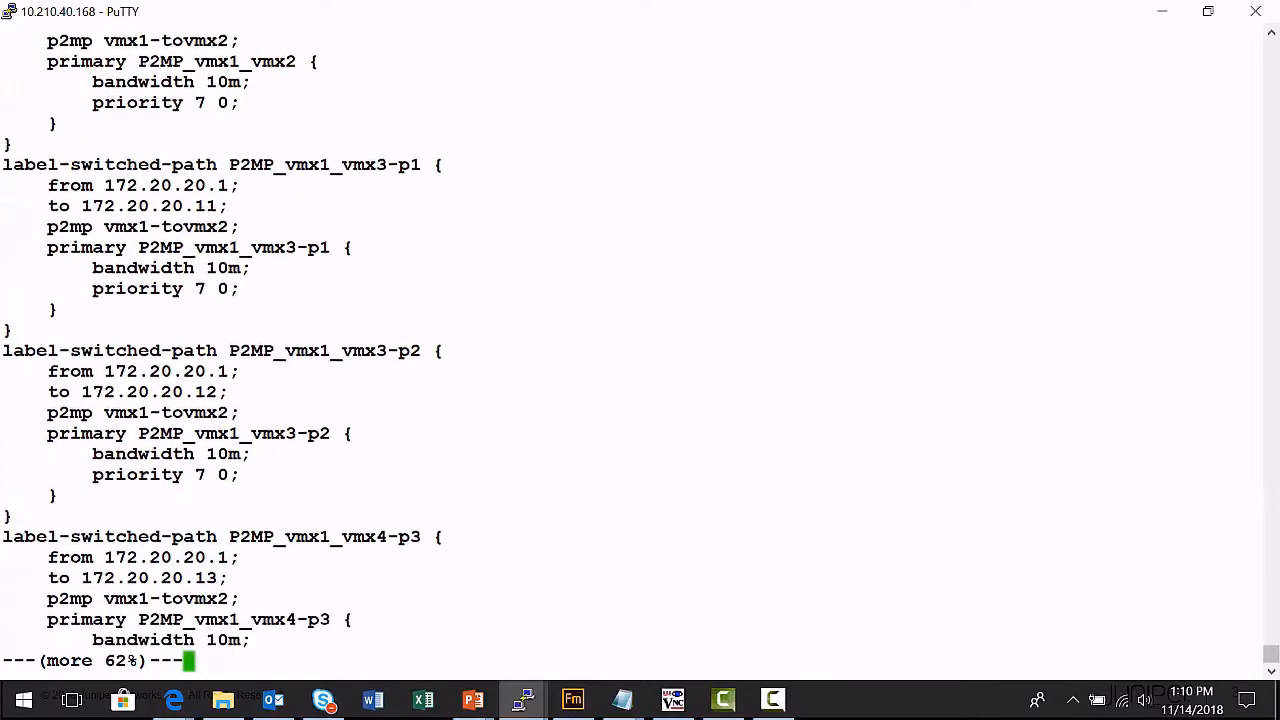
scroll(down, 3)
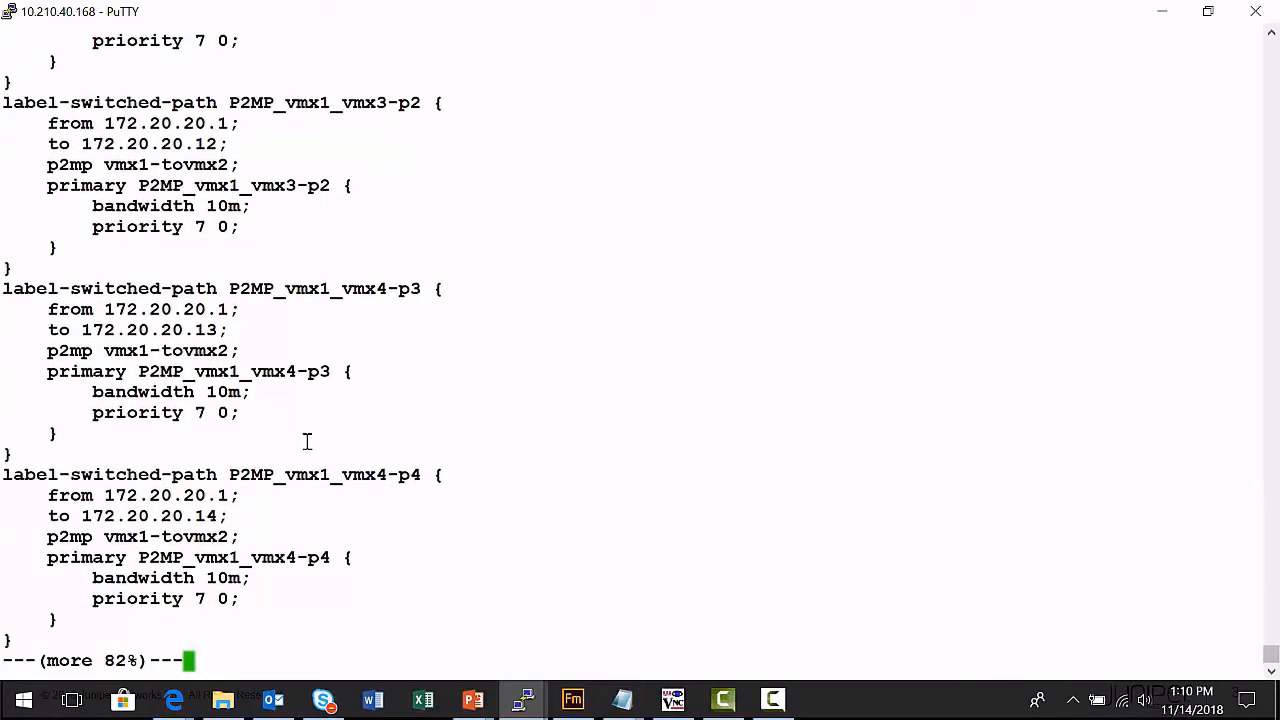
double_click(250, 474)
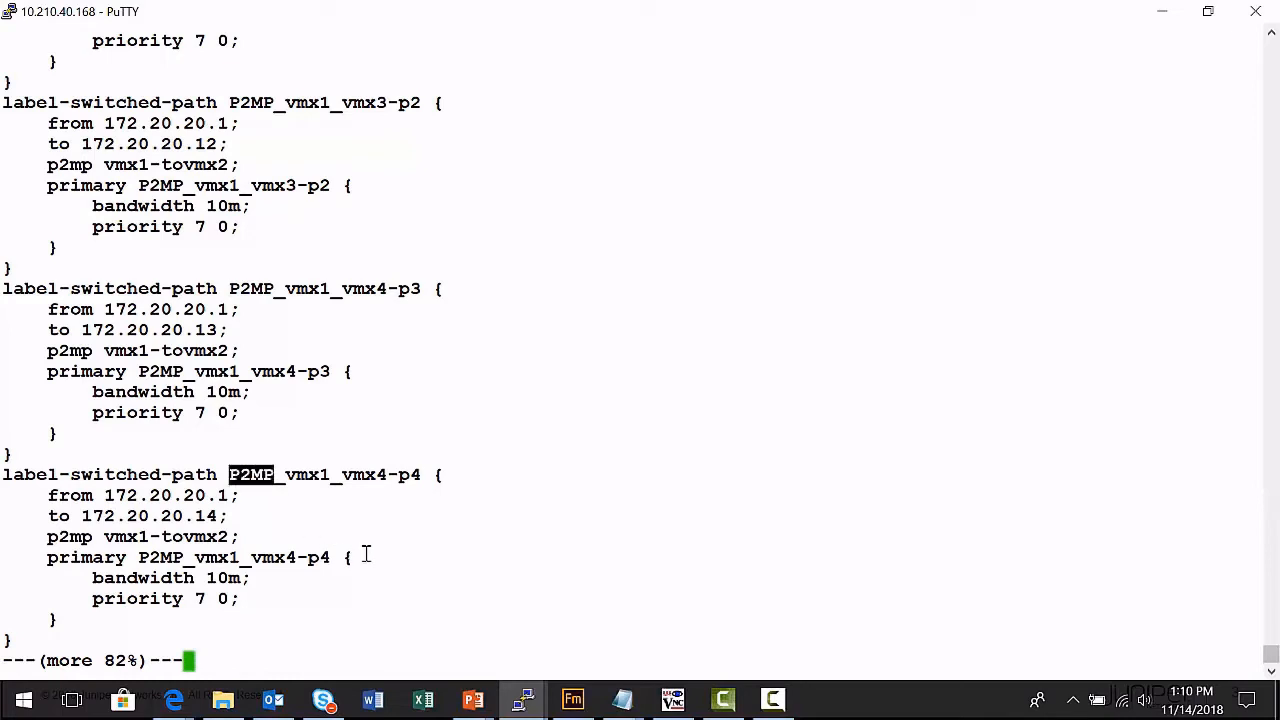
mouse_move(611, 422)
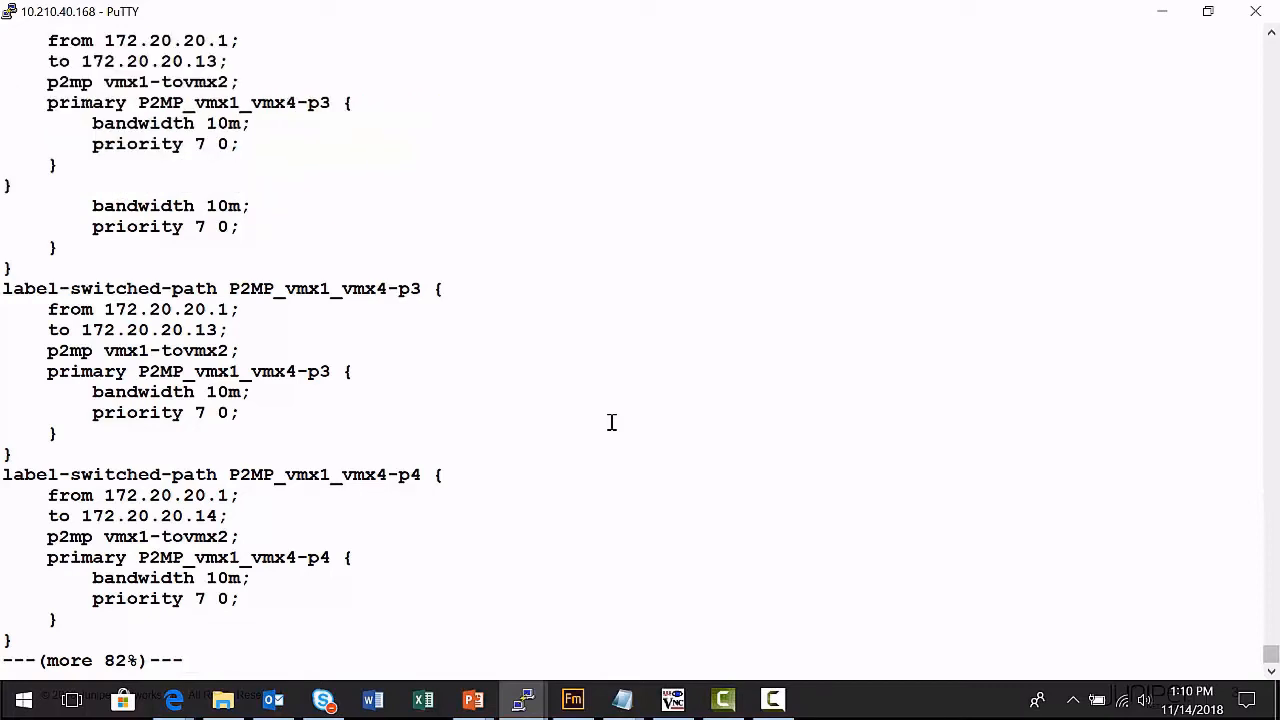
key(space)
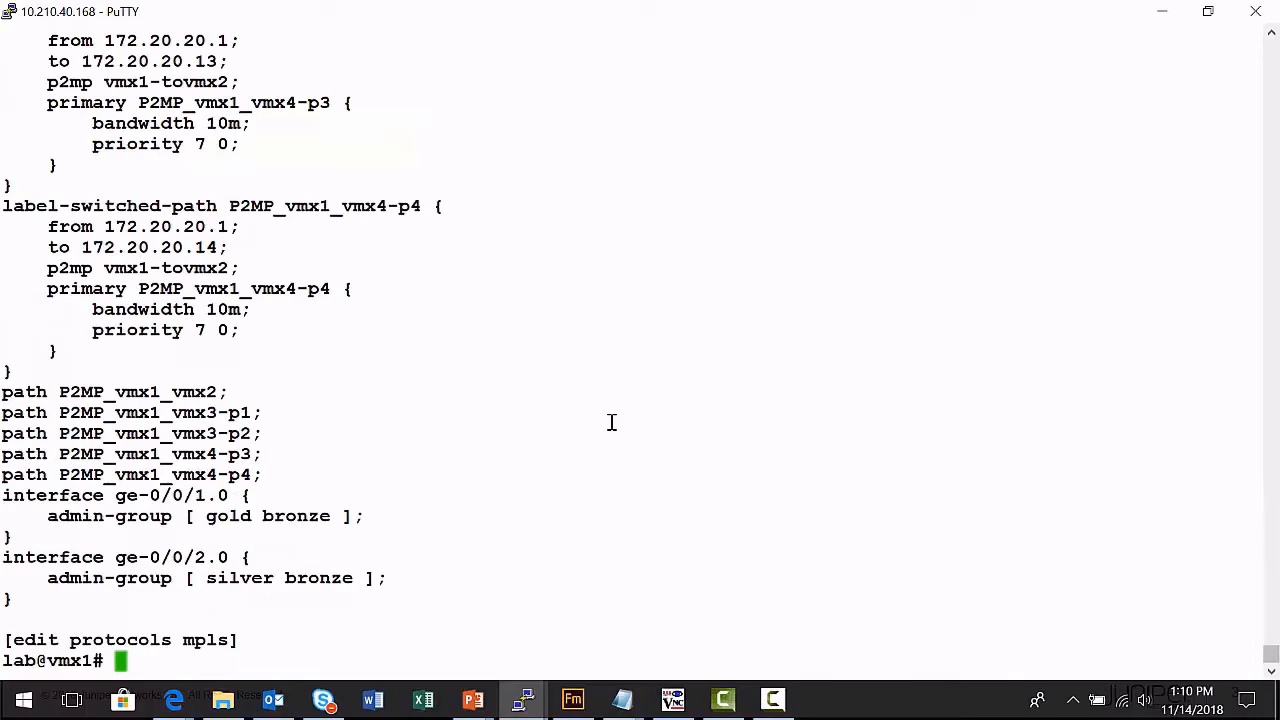
Step: Run 'wildcard delete label-switched-path P2MP*' and confirm yes to remove the five P2MP LSPs
text(wil)
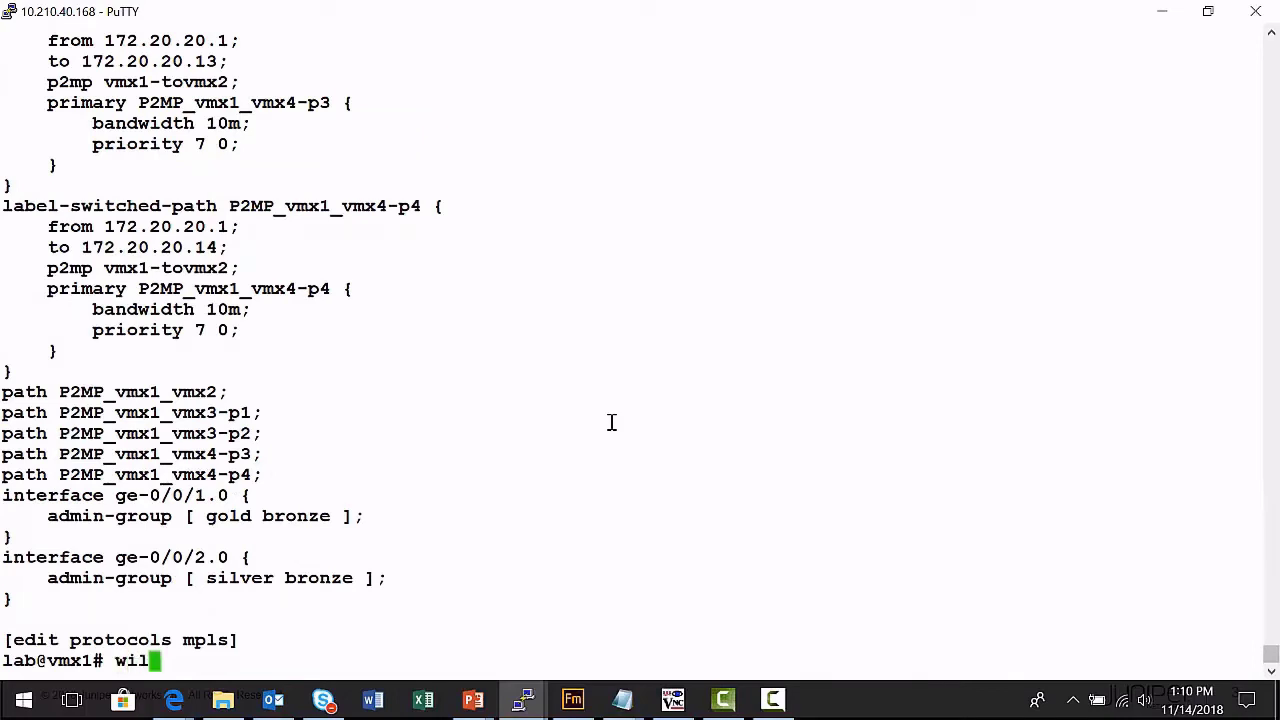
text(ldcard del)
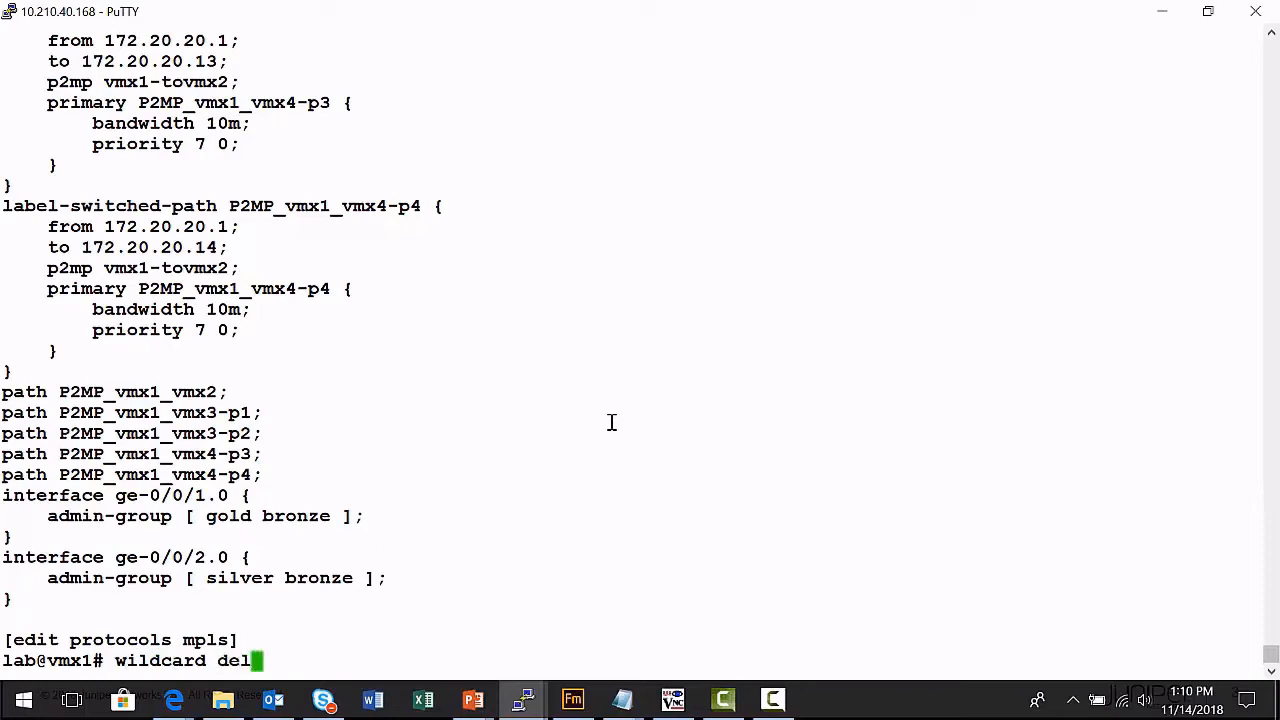
text(ete label-switched-path)
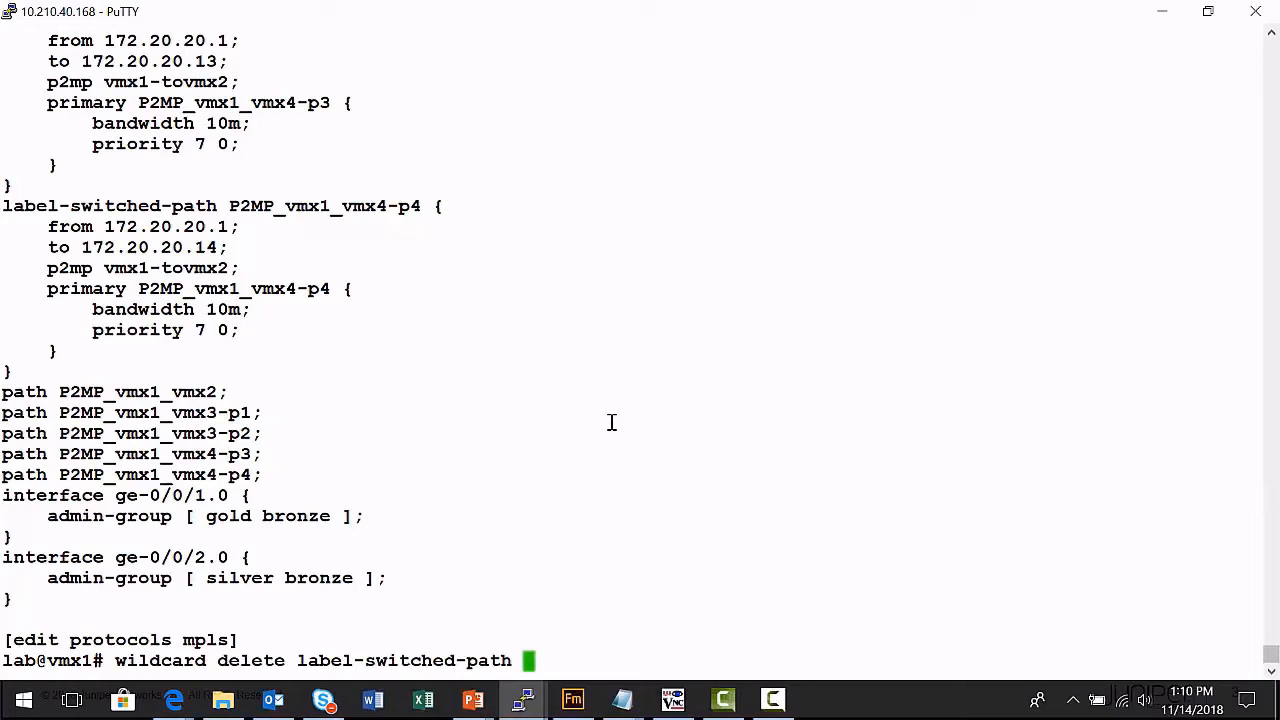
text(P2M)
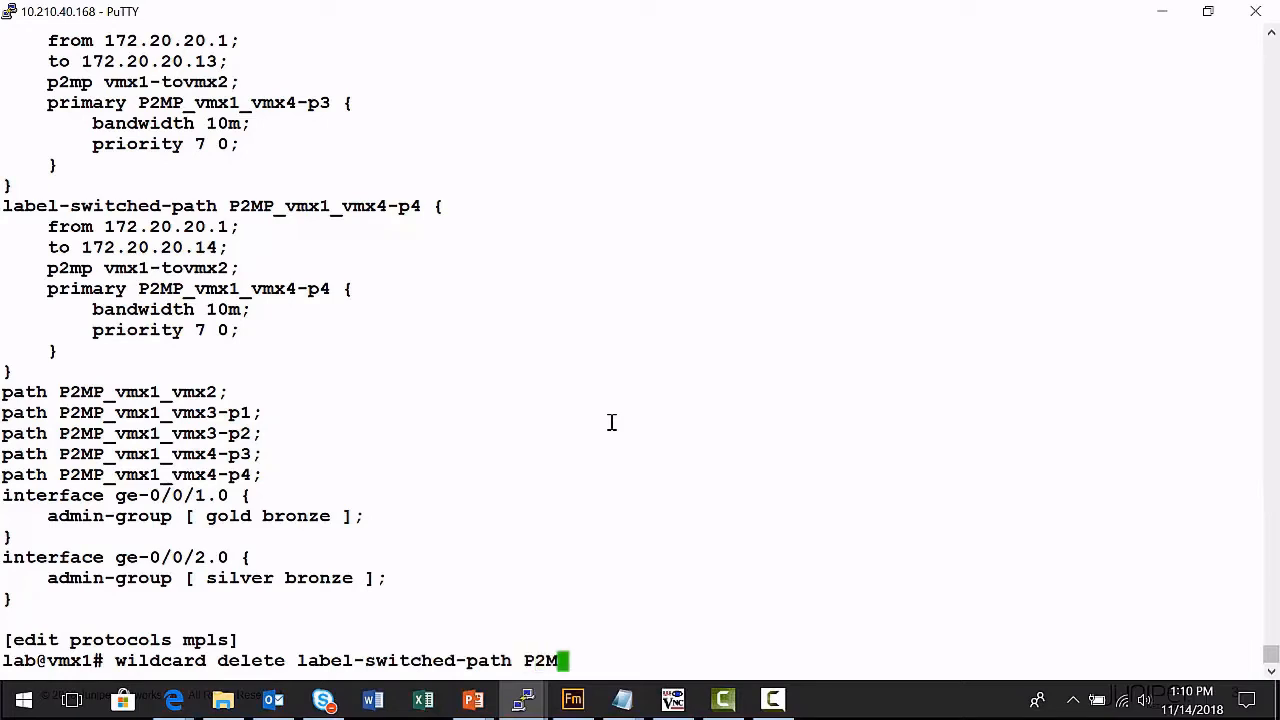
text(P*)
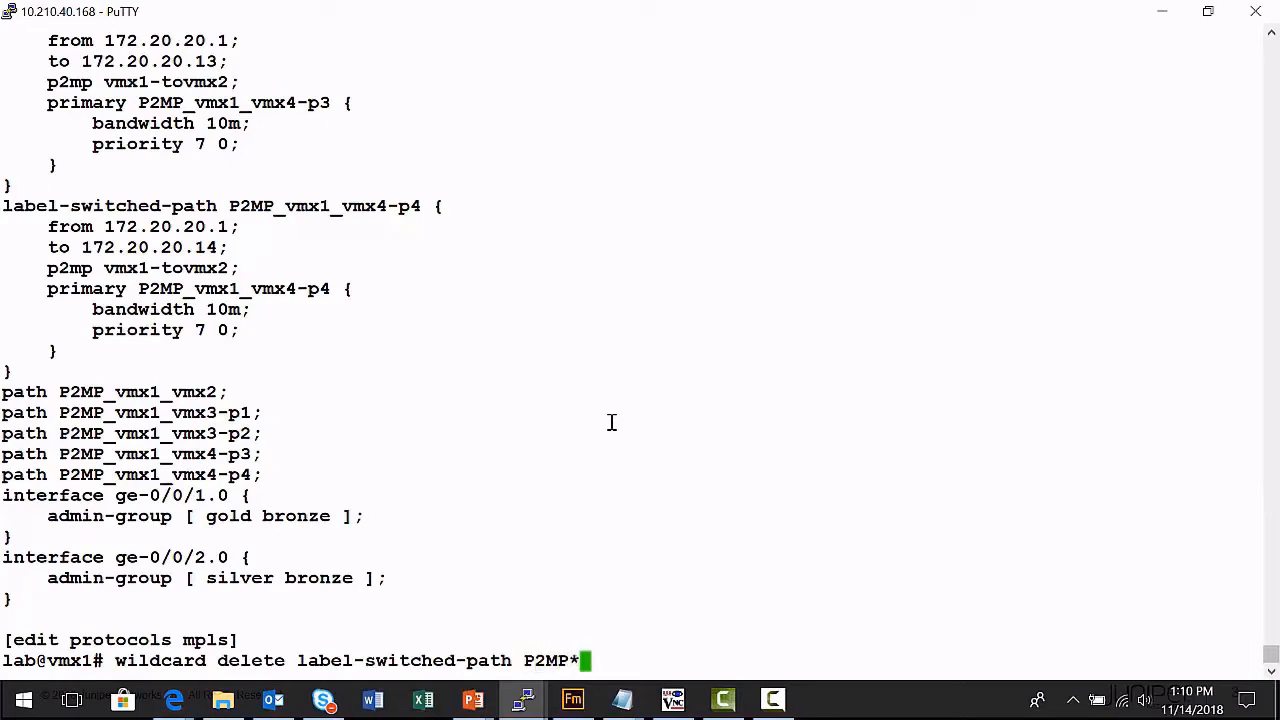
key(Return)
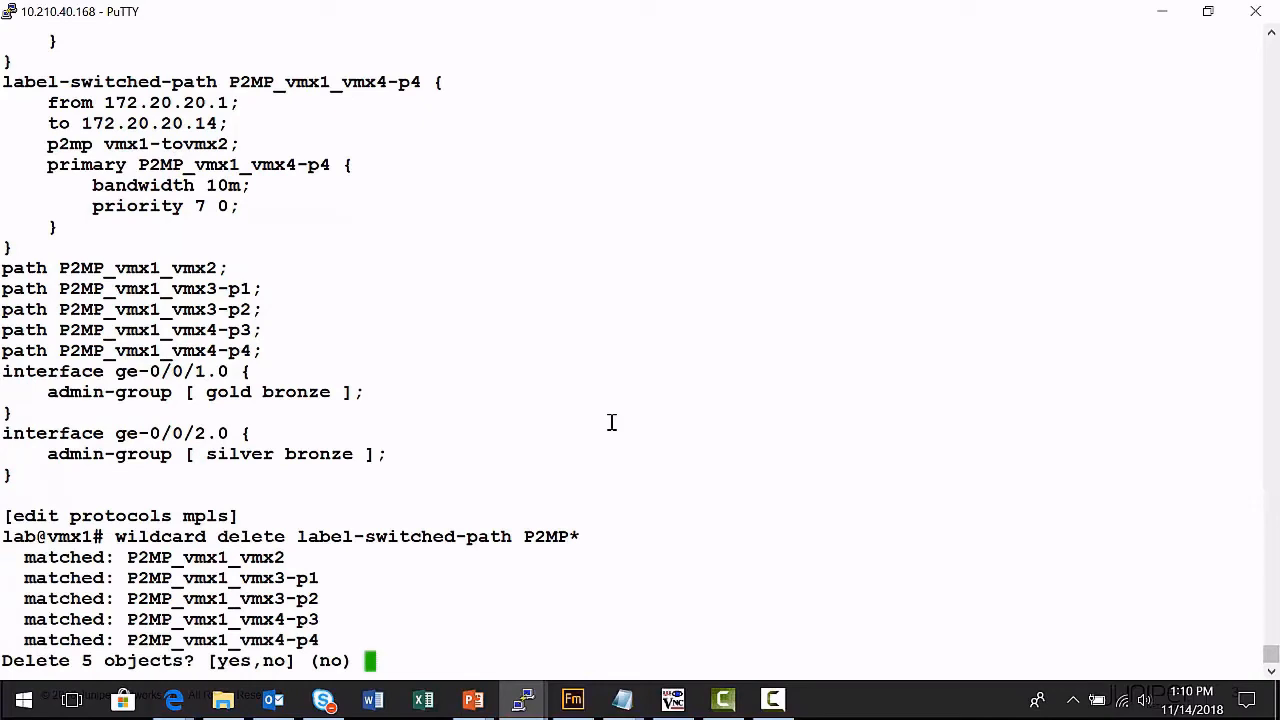
text(yes)
text(sho)
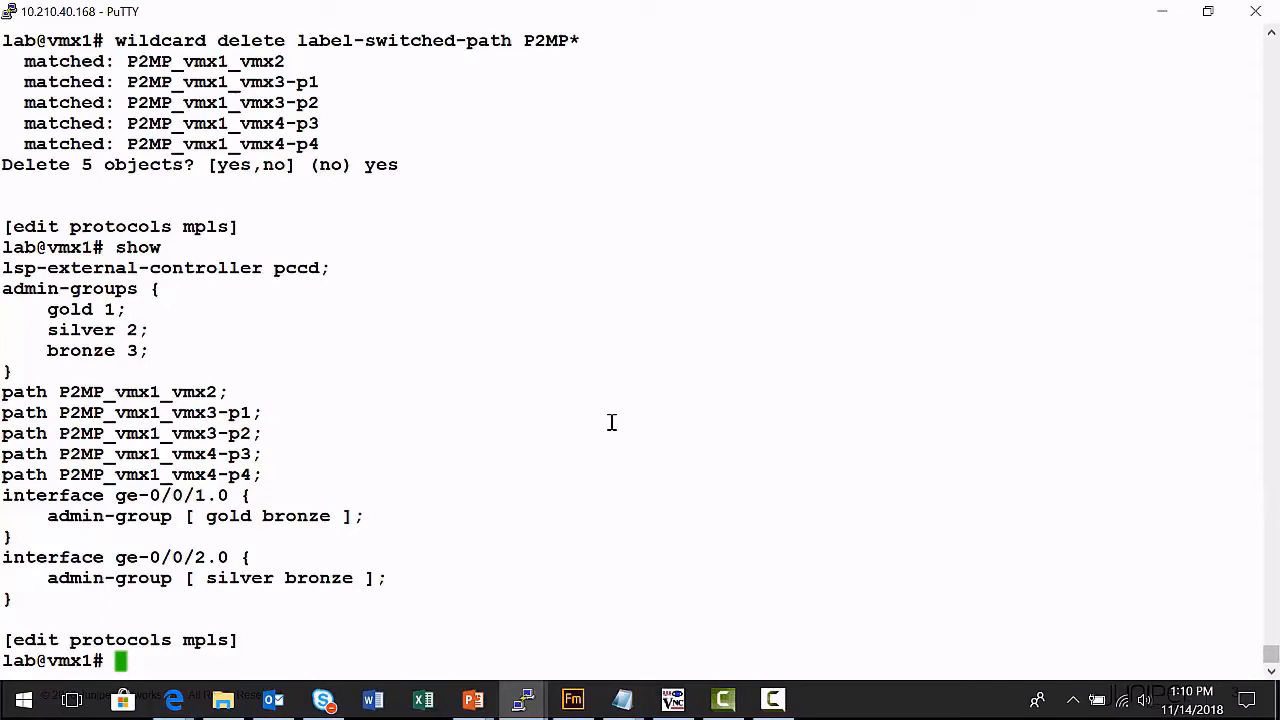
Step: Run 'wildcard delete path P2MP*' to remove the five P2MP path definitions
text(wildcard delete pat)
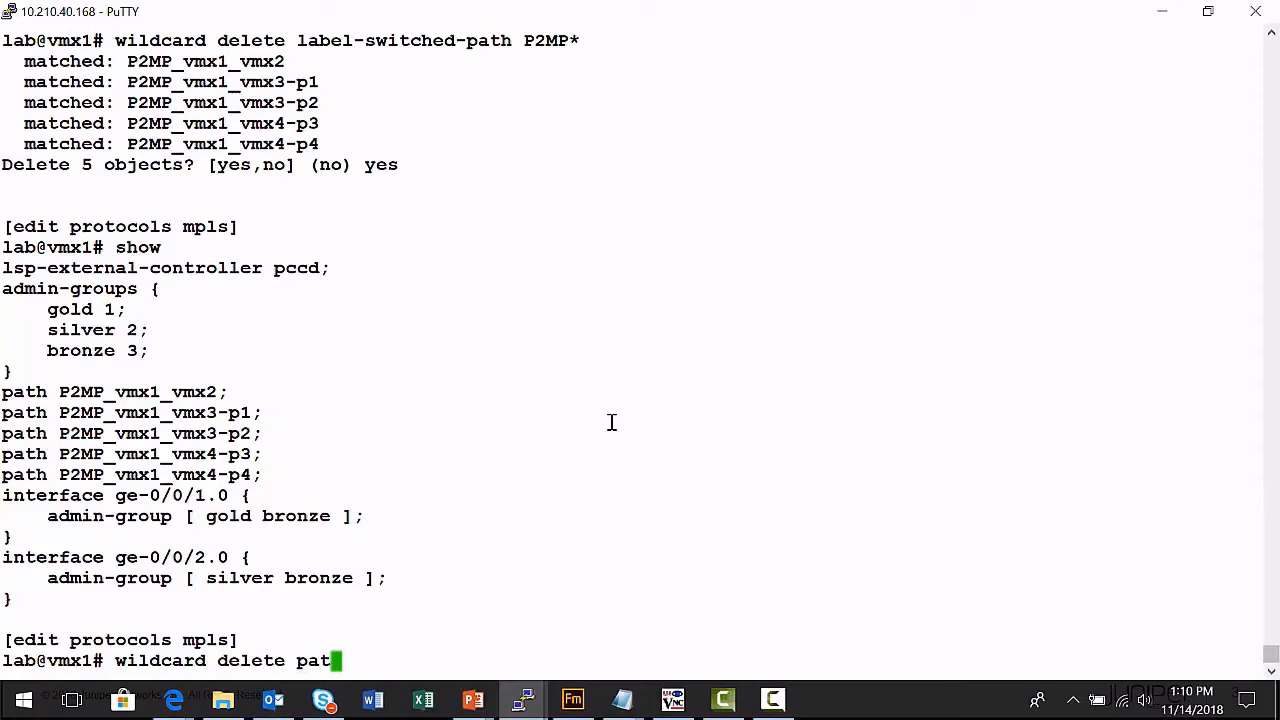
text(h)
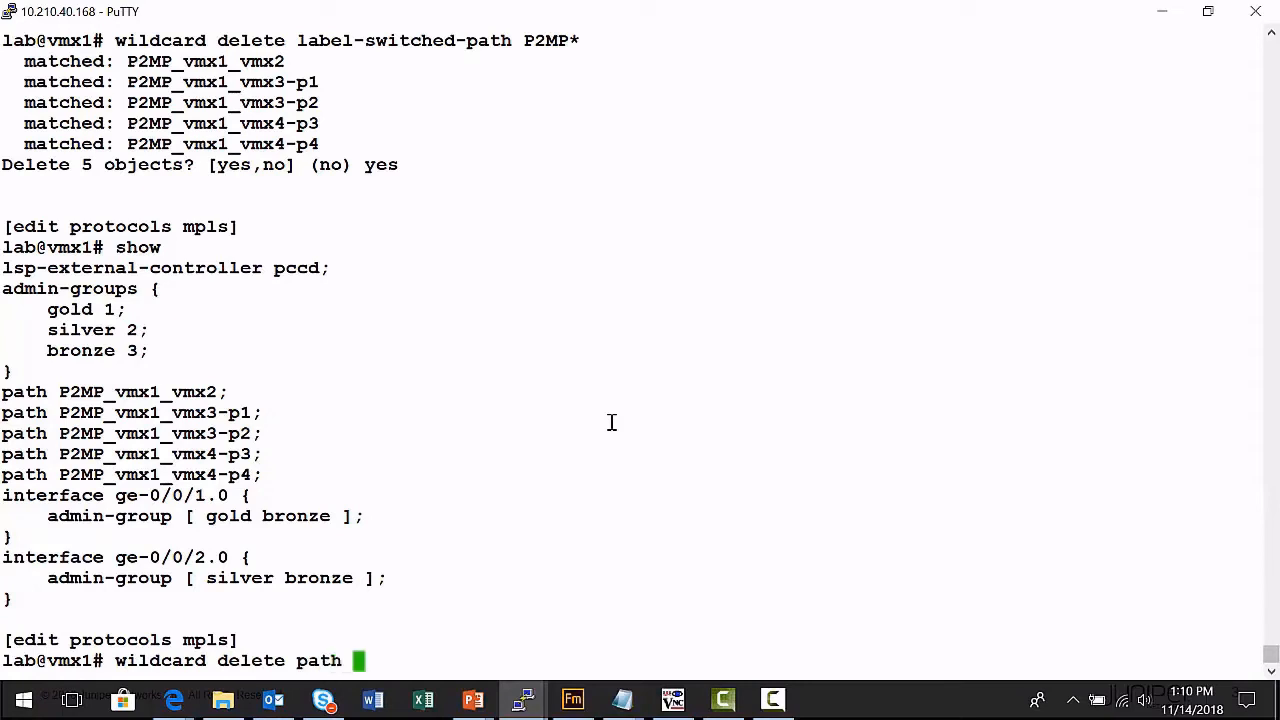
text(P2MP)
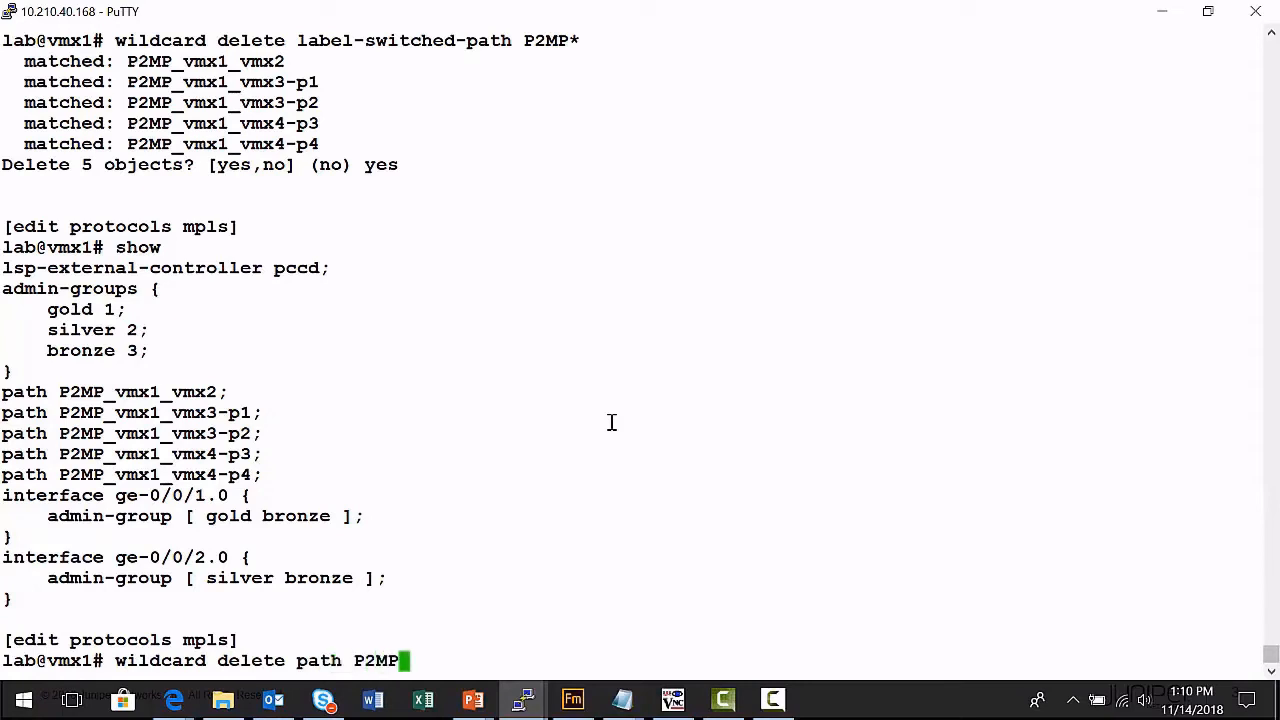
text(*)
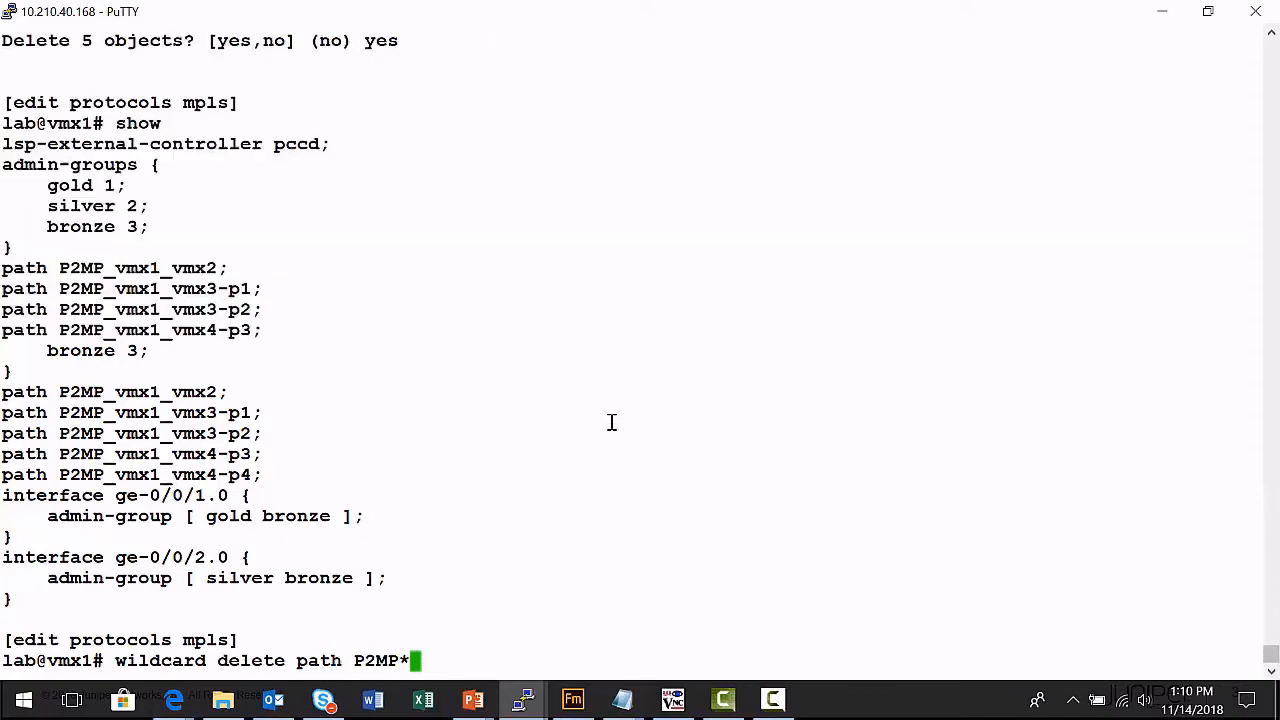
key(Return)
text(yes)
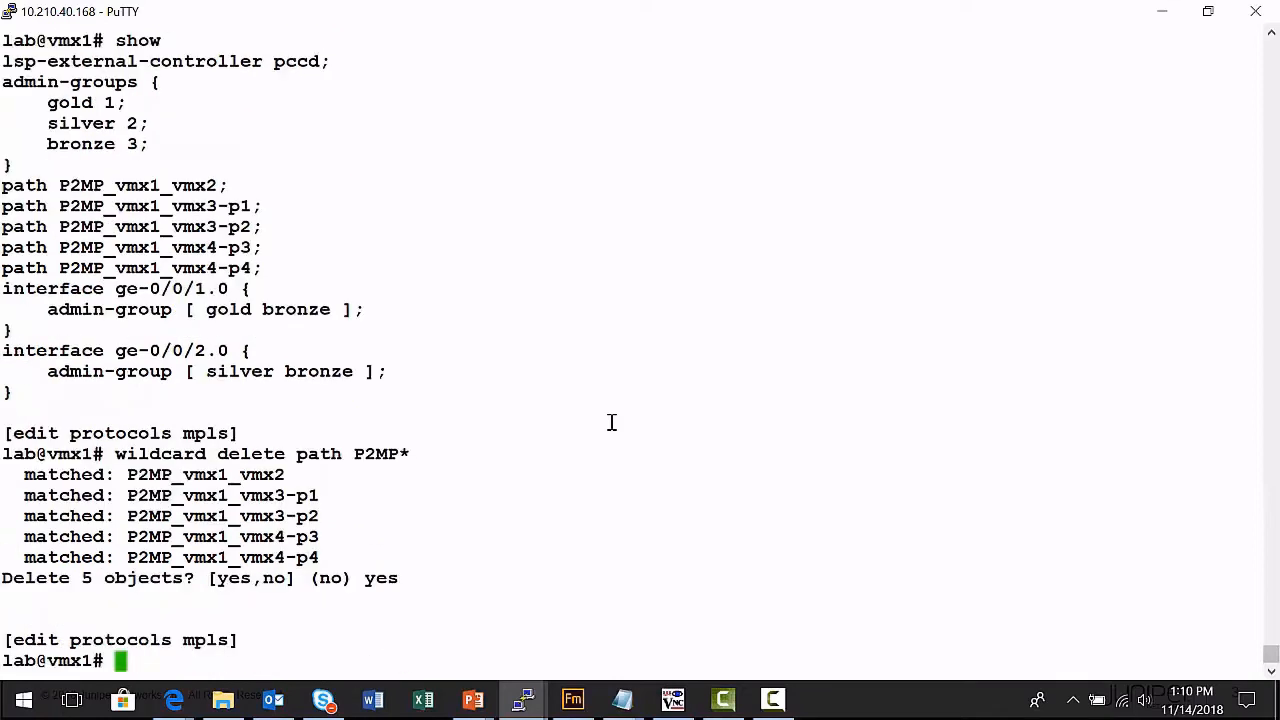
Step: Move to the top-level interfaces configuration with 'top edit interfaces'
text(t)
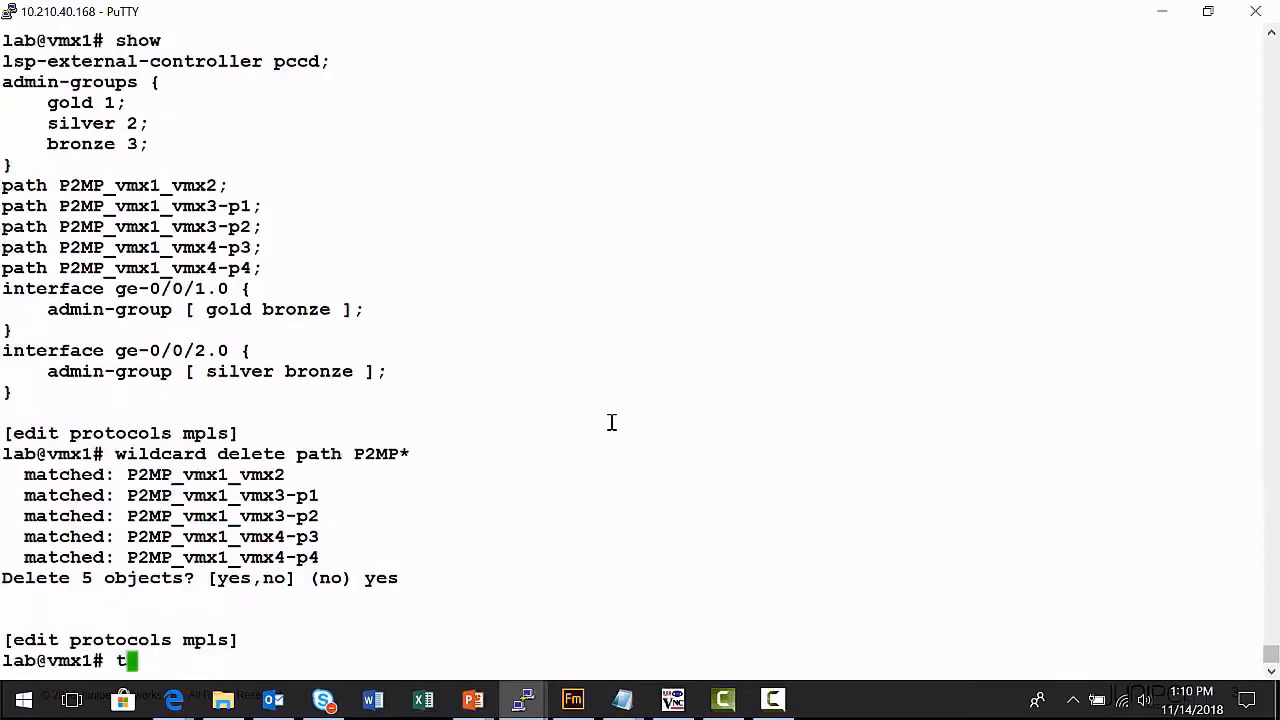
text(op edit protocols)
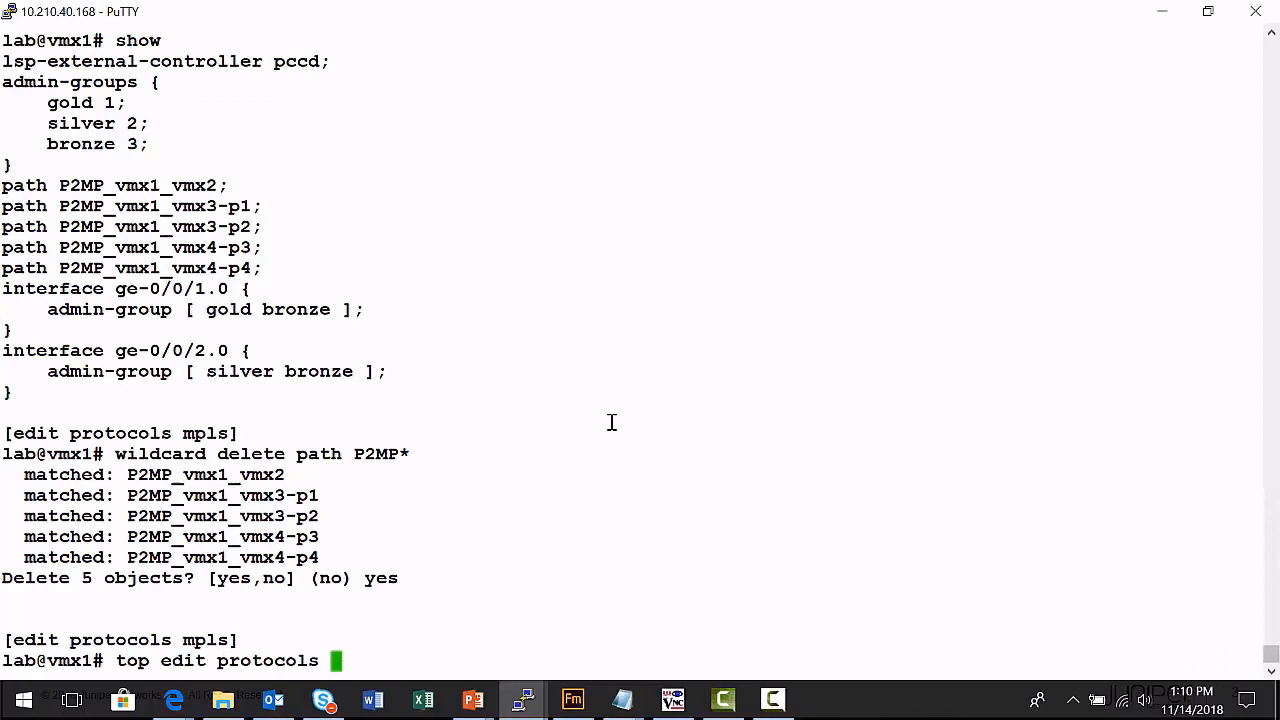
key(BackSpace)
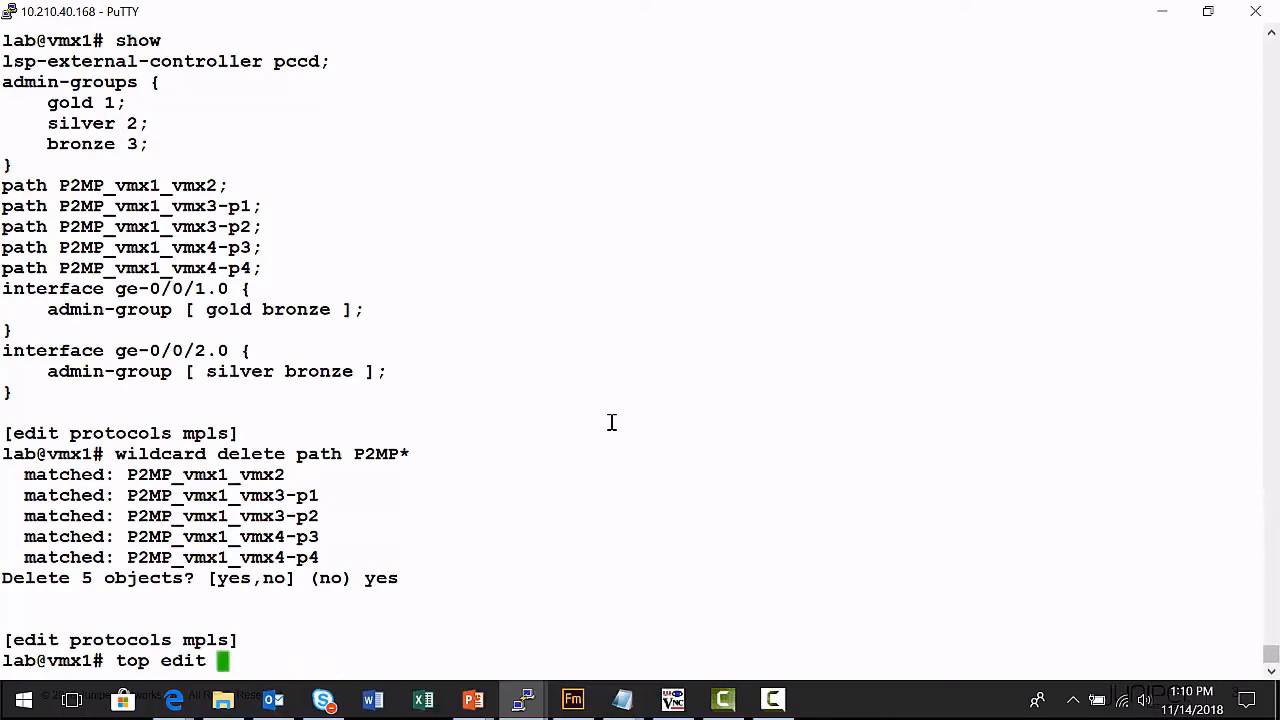
text(interfaces)
text(show)
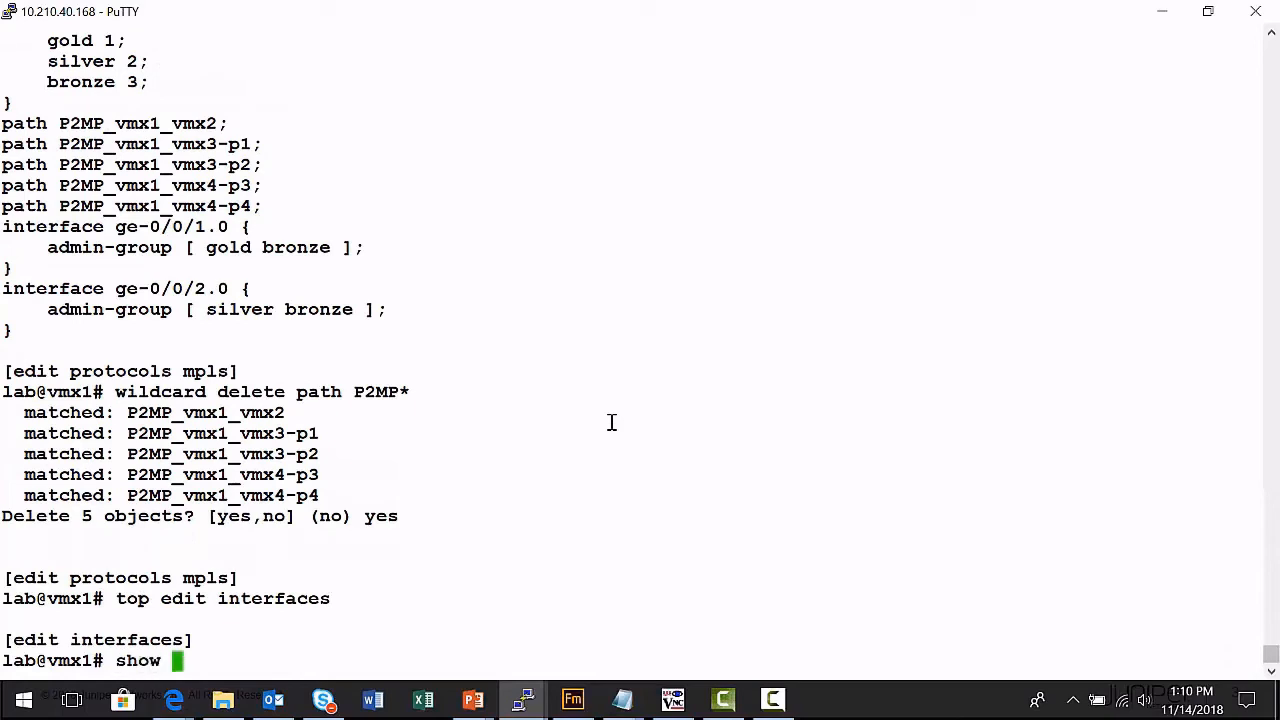
key(Return)
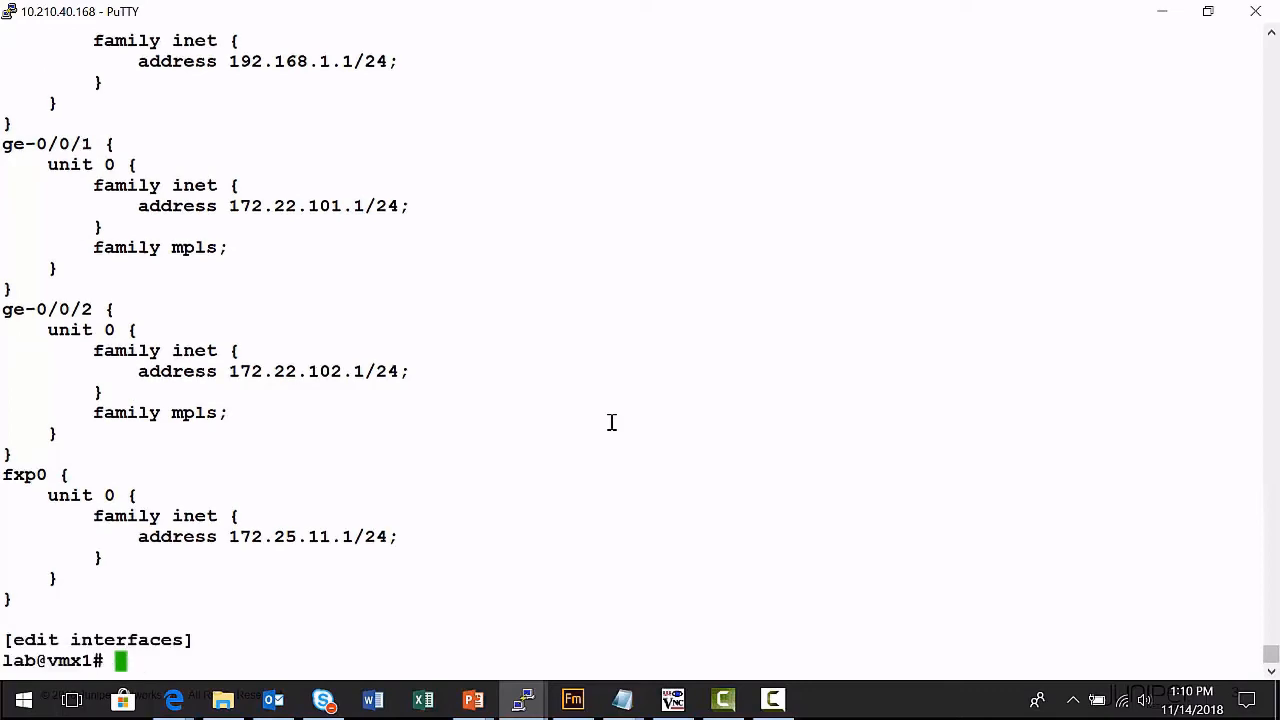
Step: Wildcard-delete ge-0* interfaces and show that only fxp0 and lo0 remain
text(wildcard)
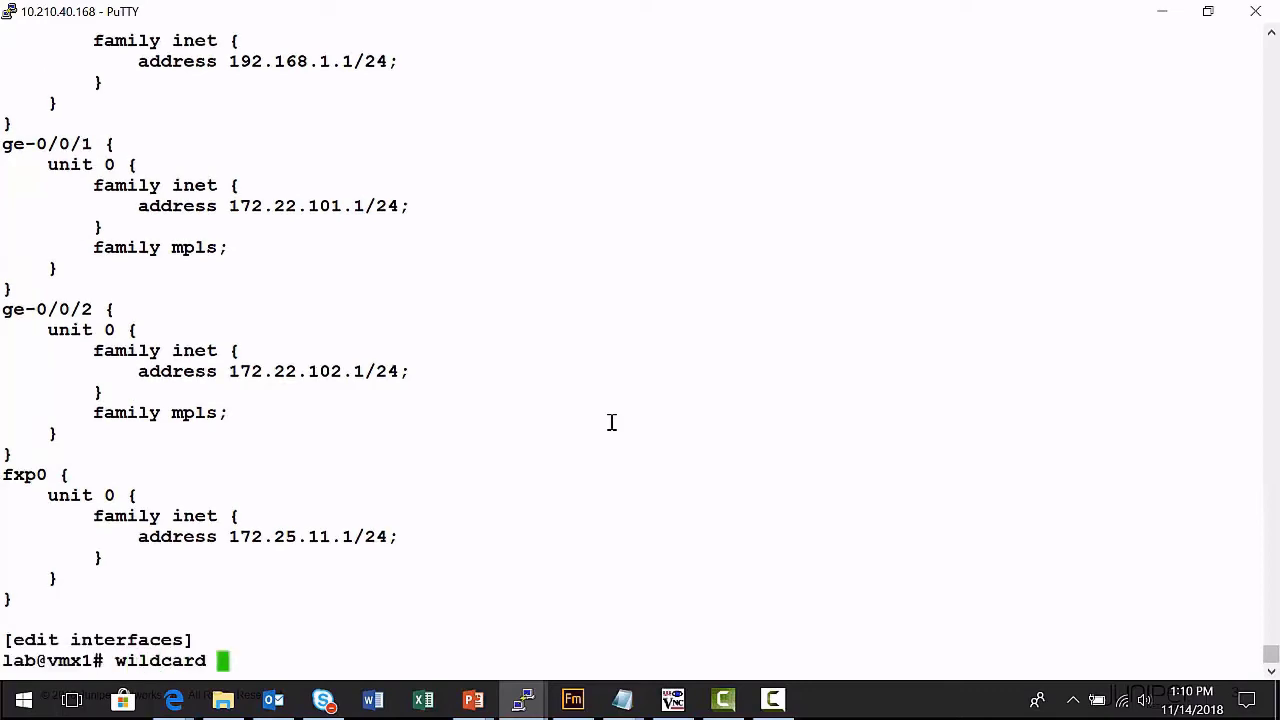
text(delete)
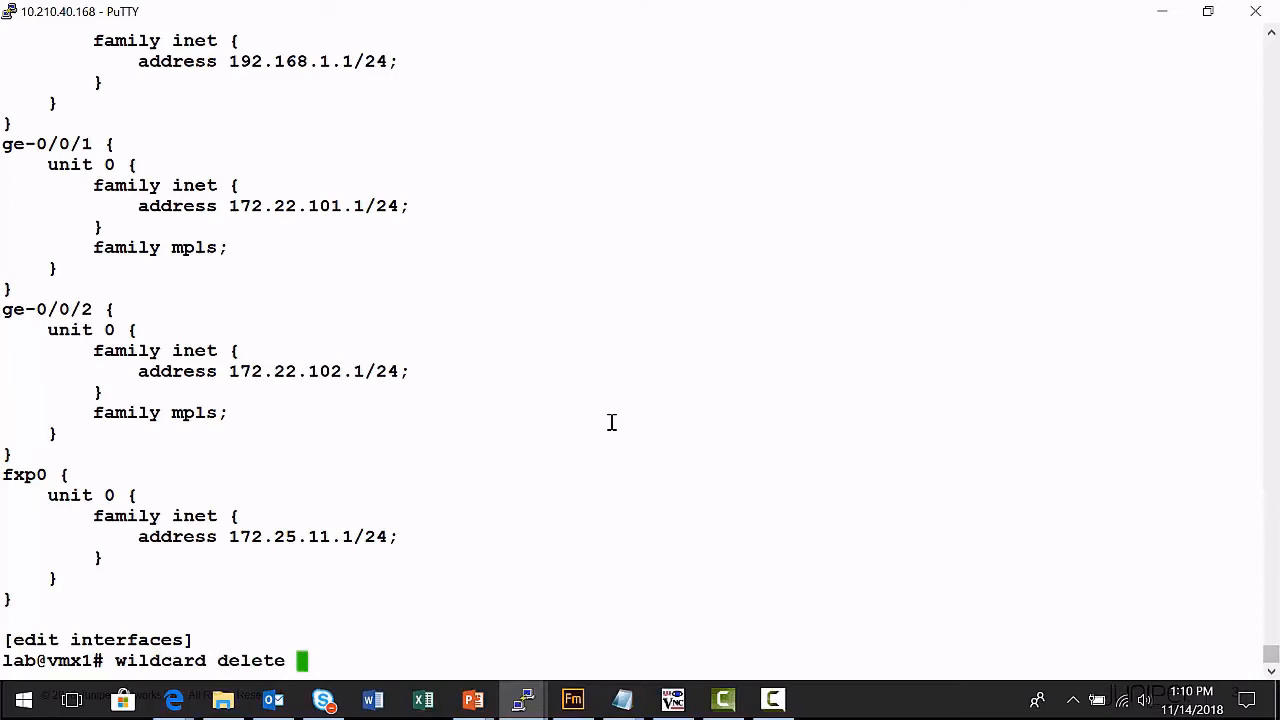
text(ge-0/0/)
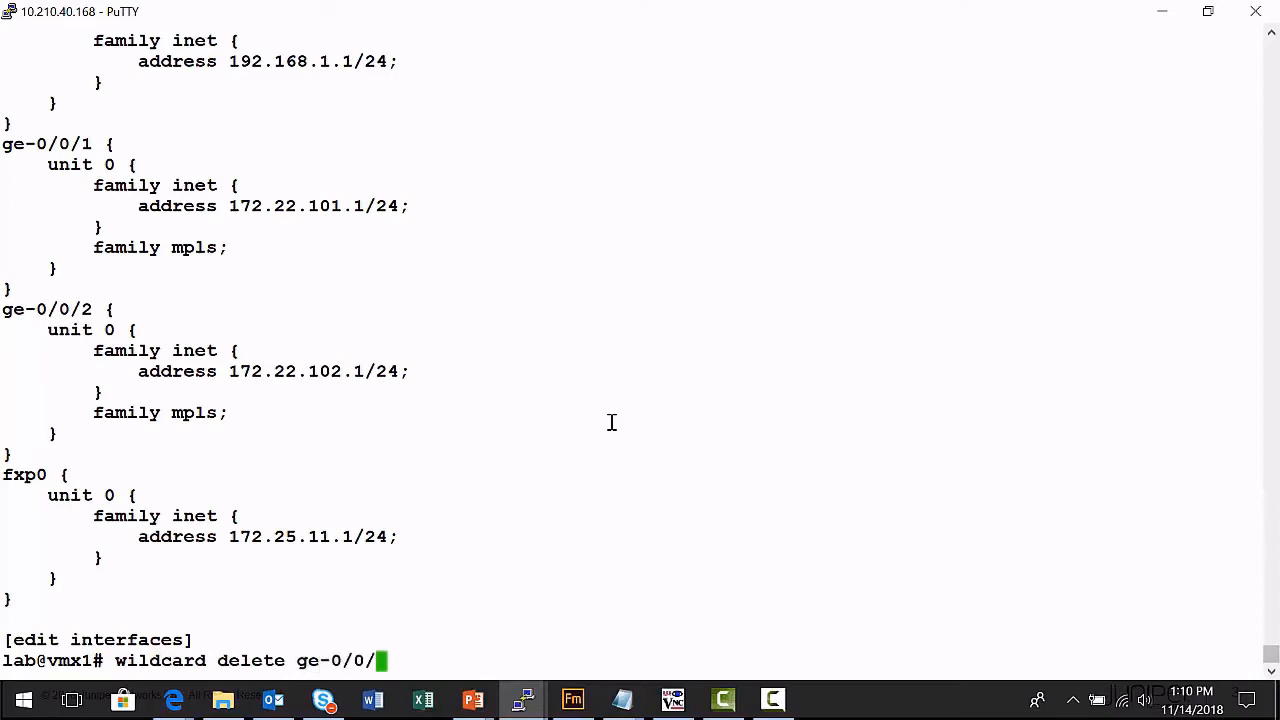
key(Backspace)
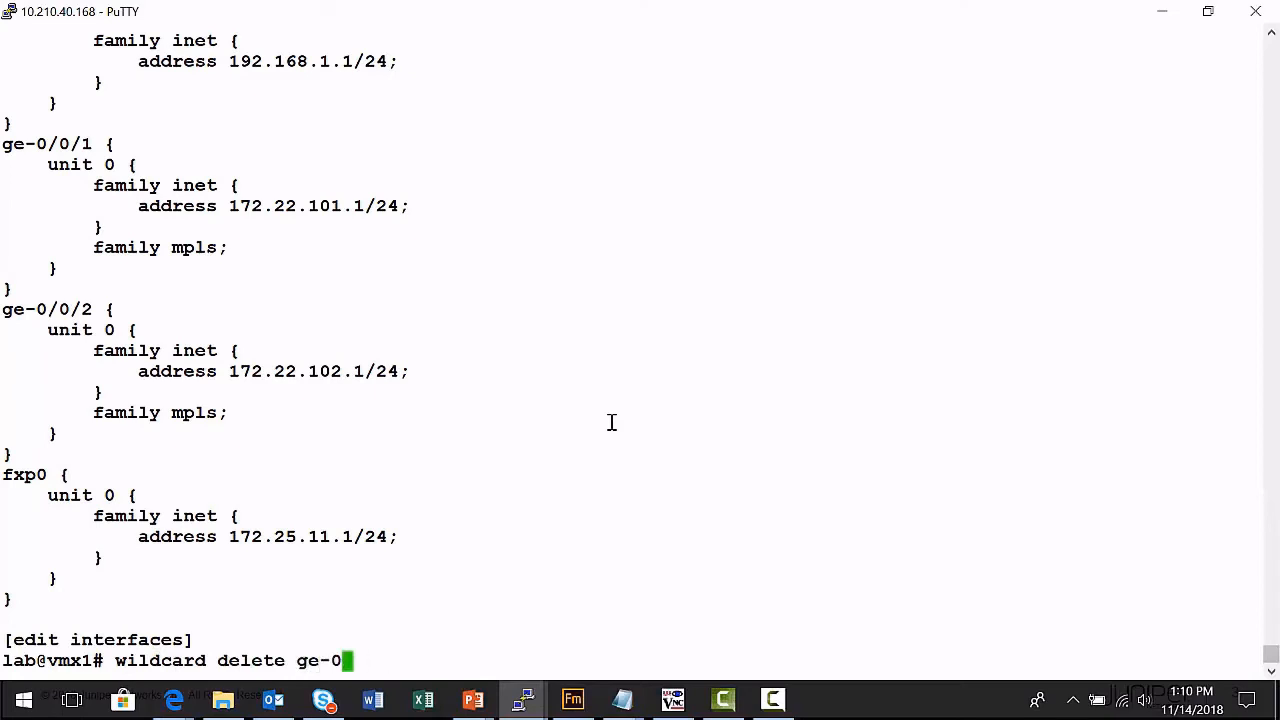
key(Return)
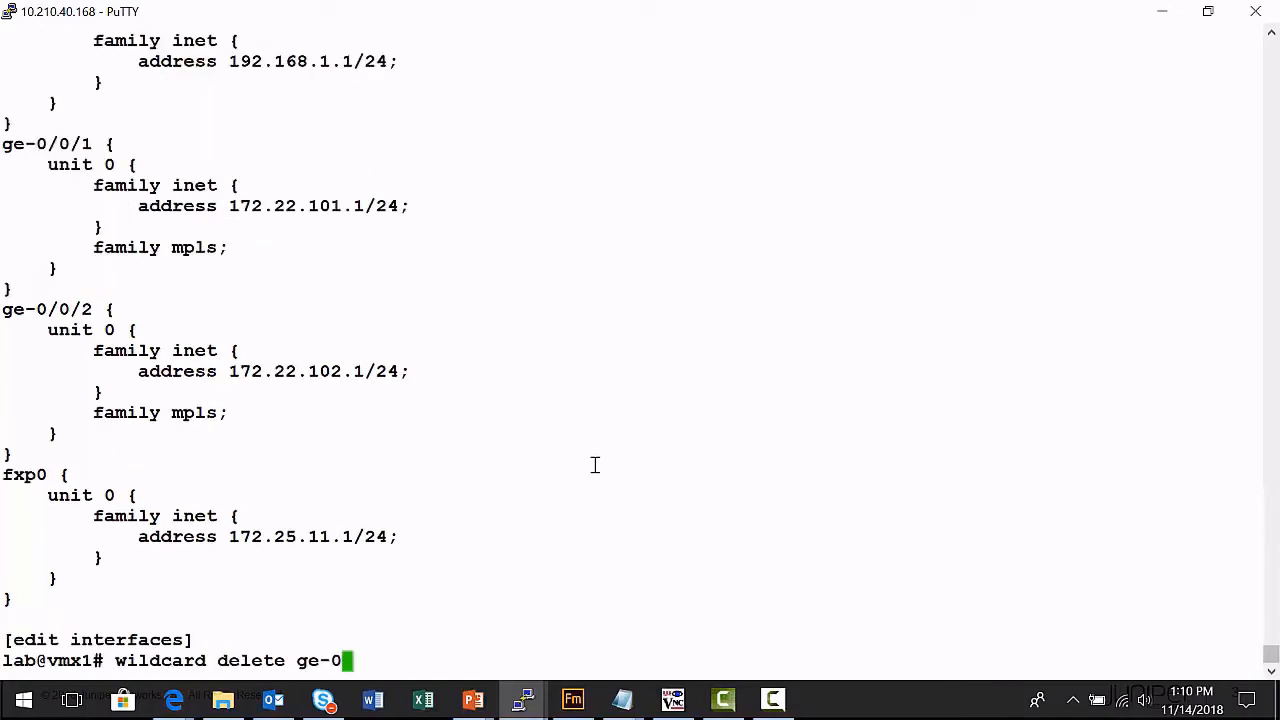
text(*)
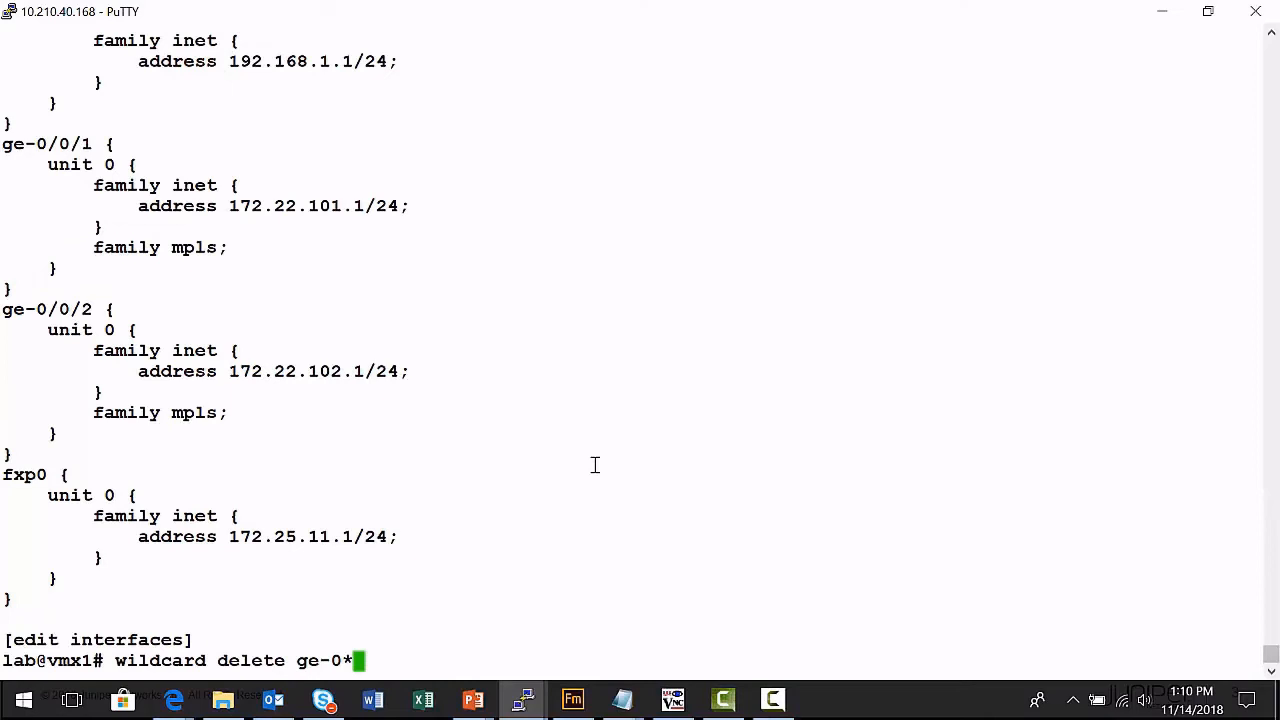
key(Return)
text(ye)
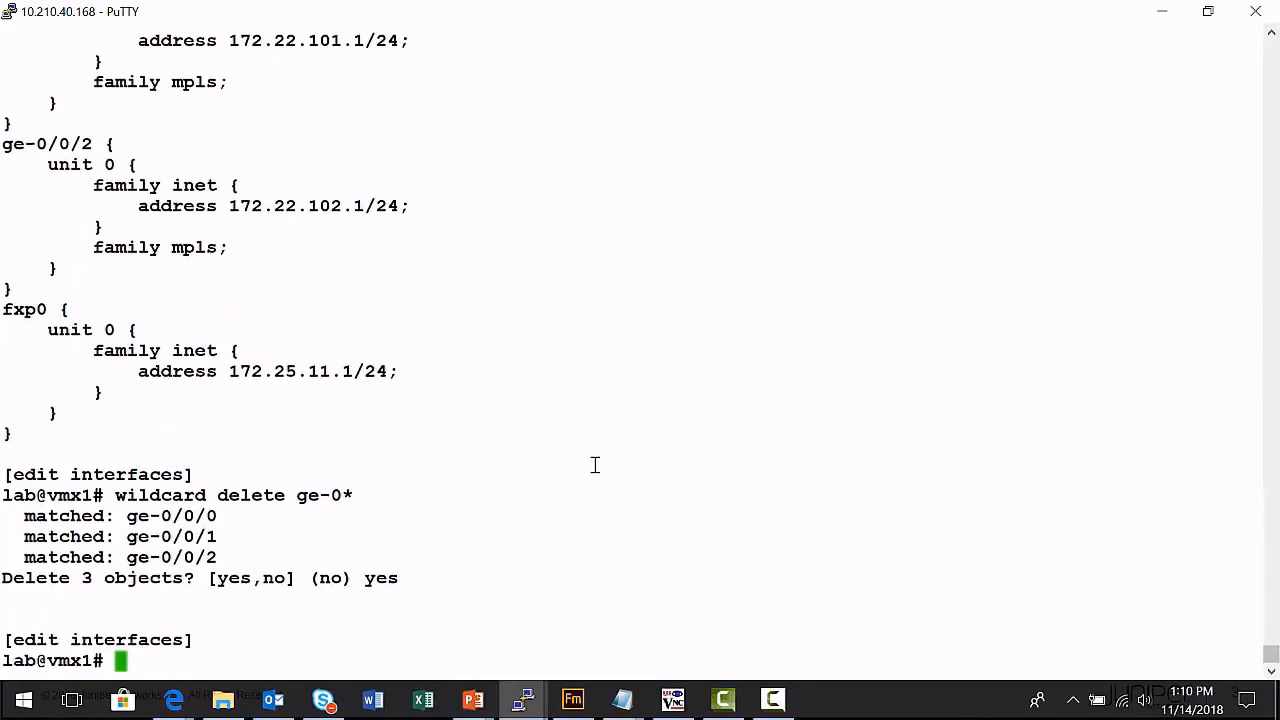
text(show)
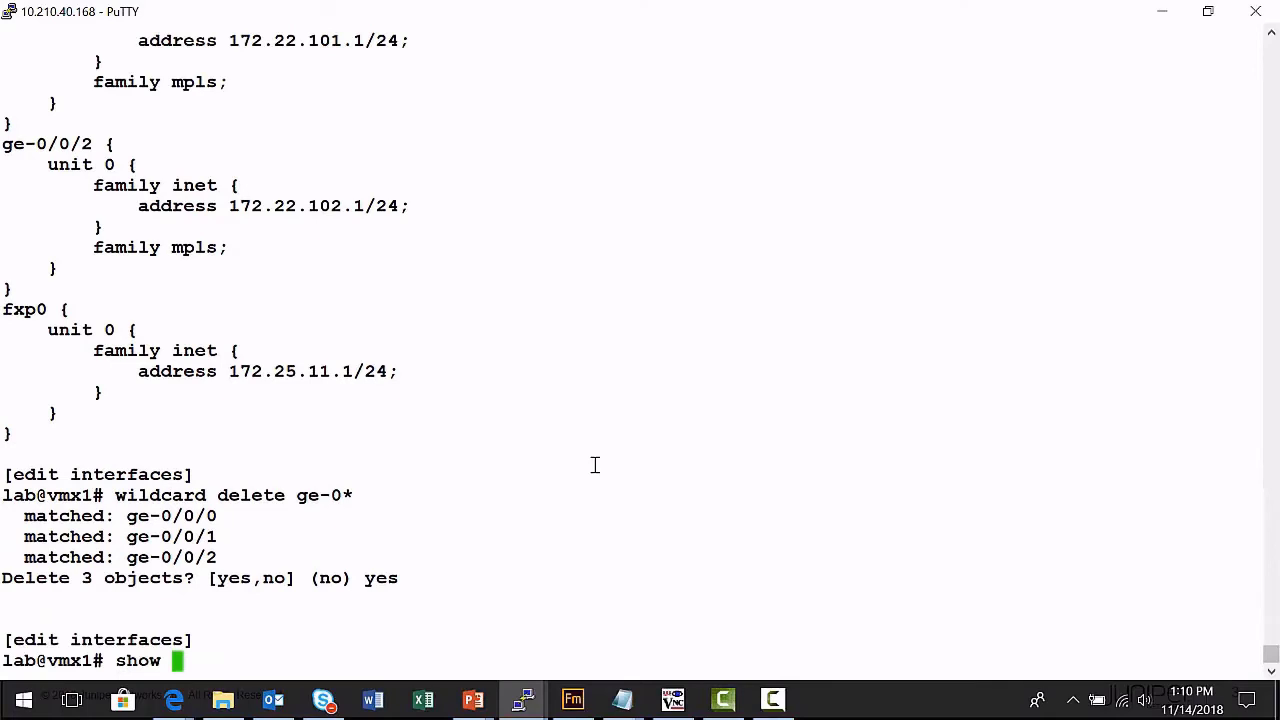
key(Return)
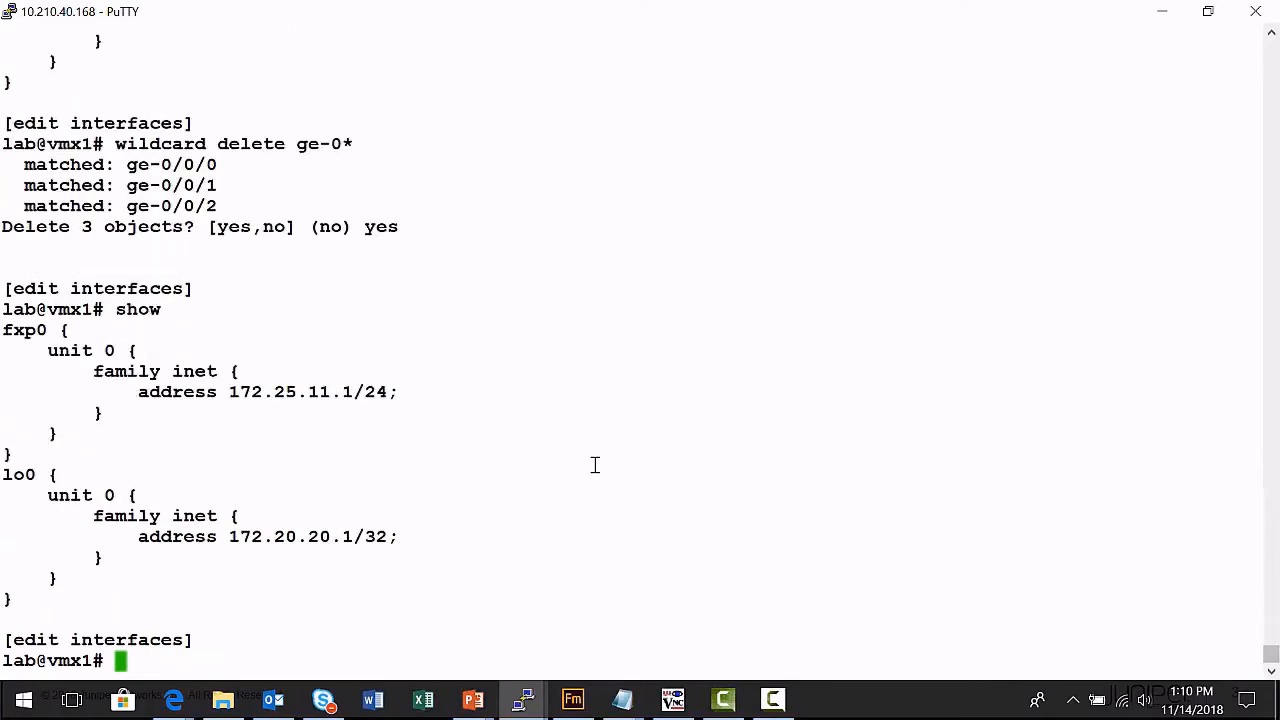